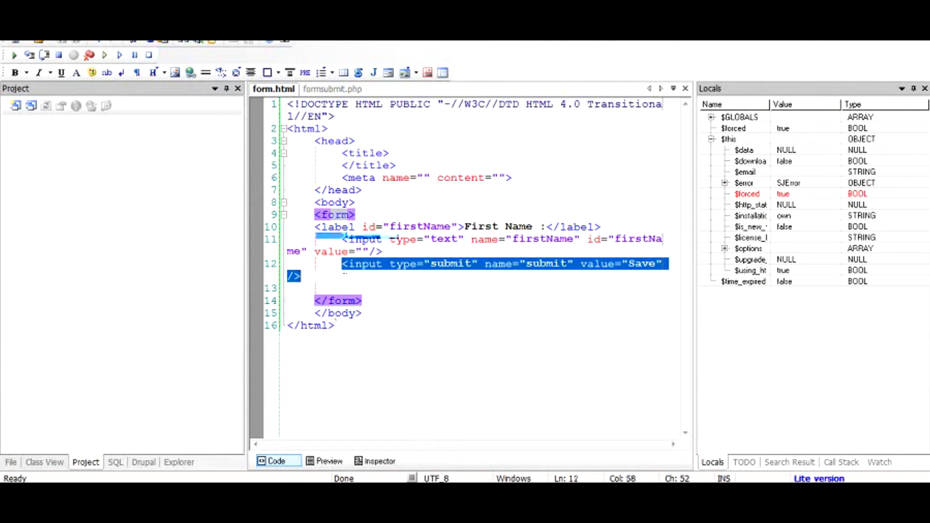
Place the cursor right after <form on line 9 and add a space for attribute suggestions.
left_click(334, 227)
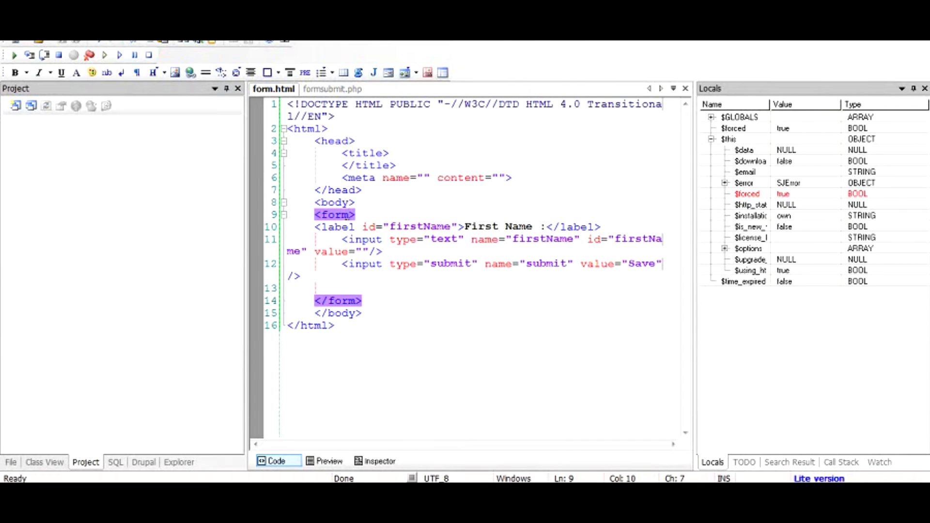
left_click(349, 214)
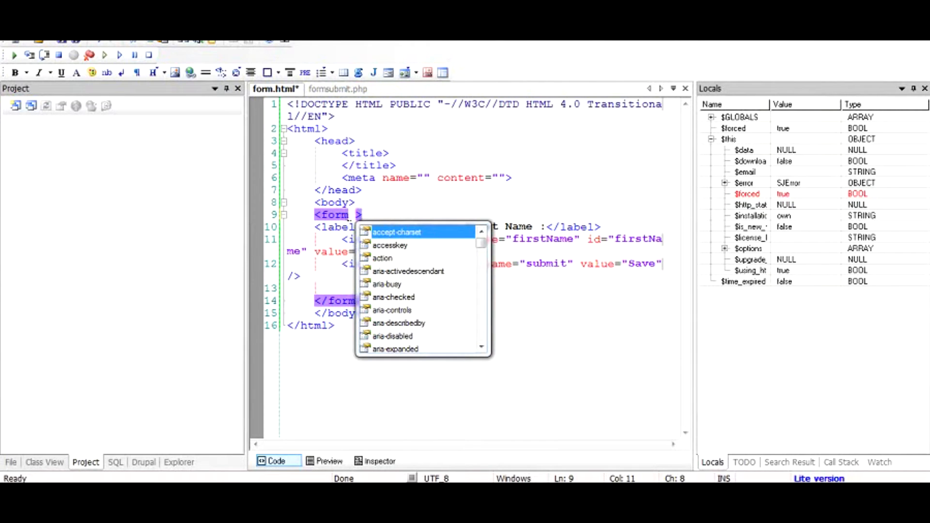
Set the form tag's action attribute to formsubmit.php.
type("action=\"")
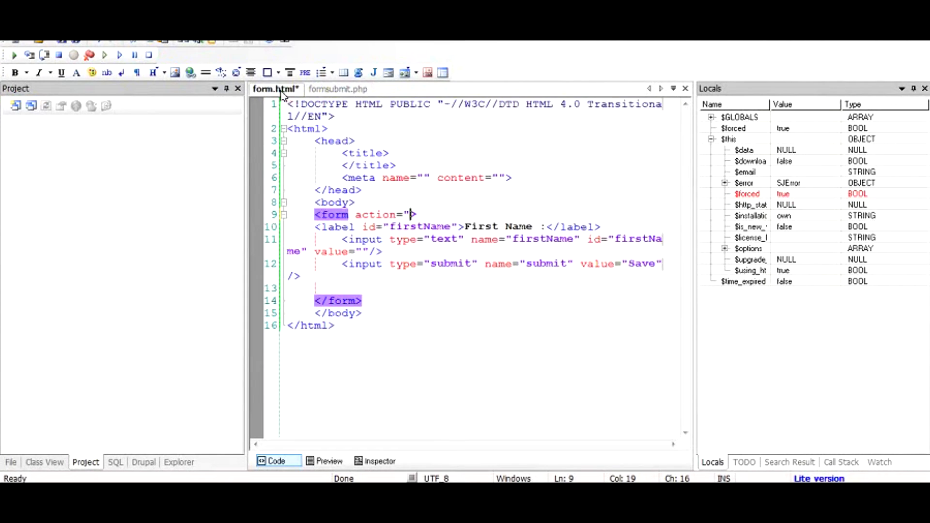
type("form")
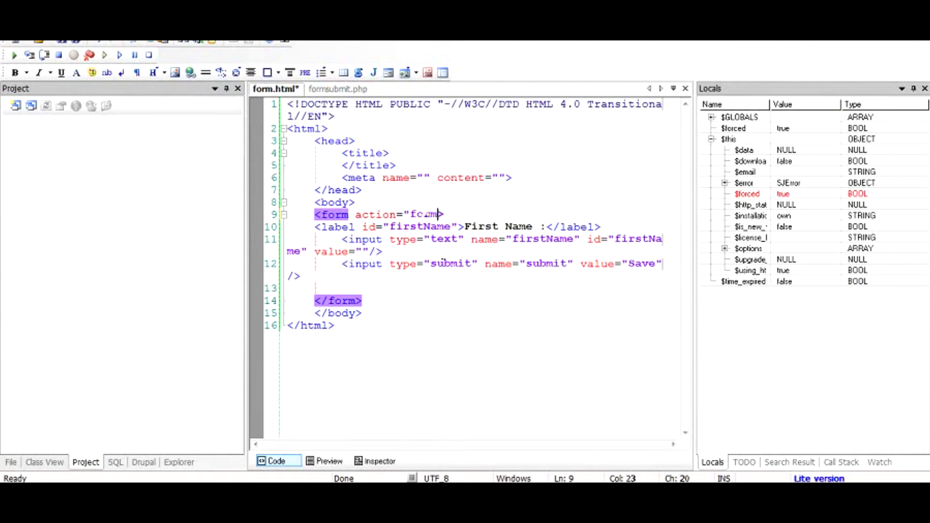
type("submit.")
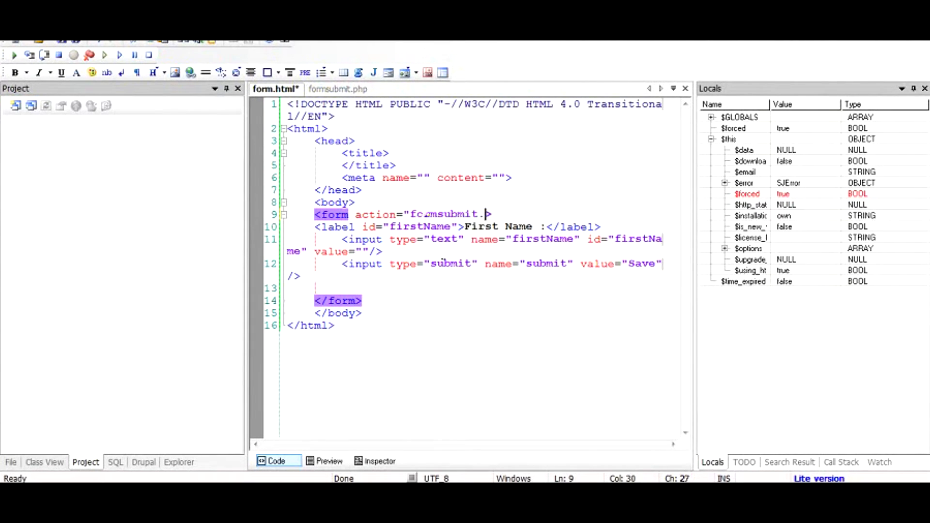
type("php\"")
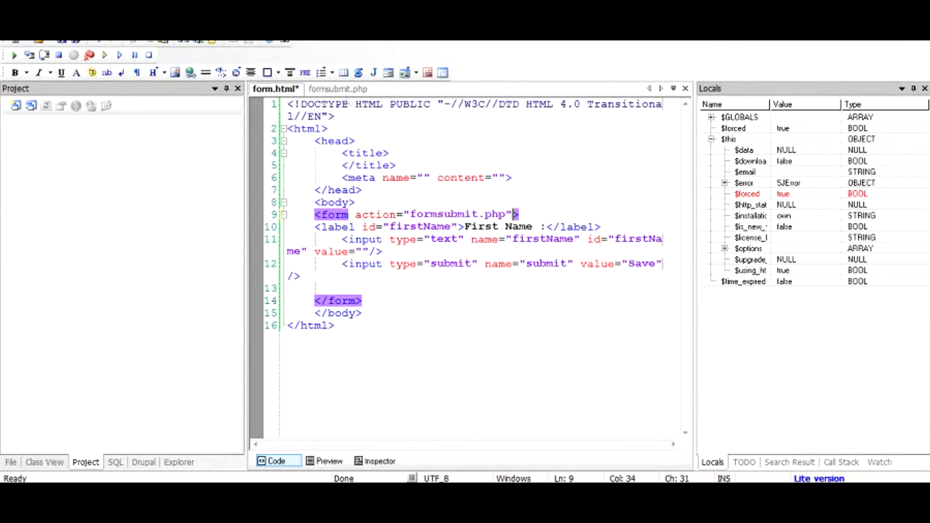
right_click(336, 89)
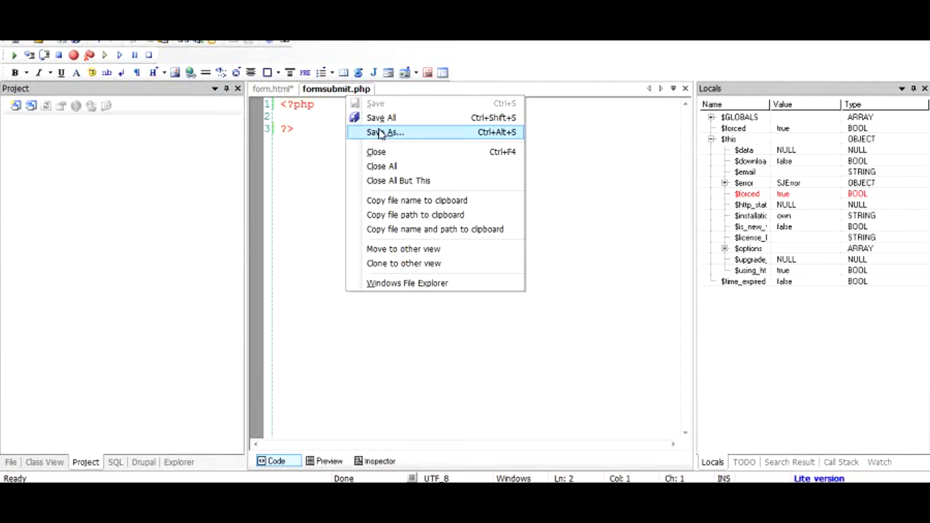
left_click(384, 132)
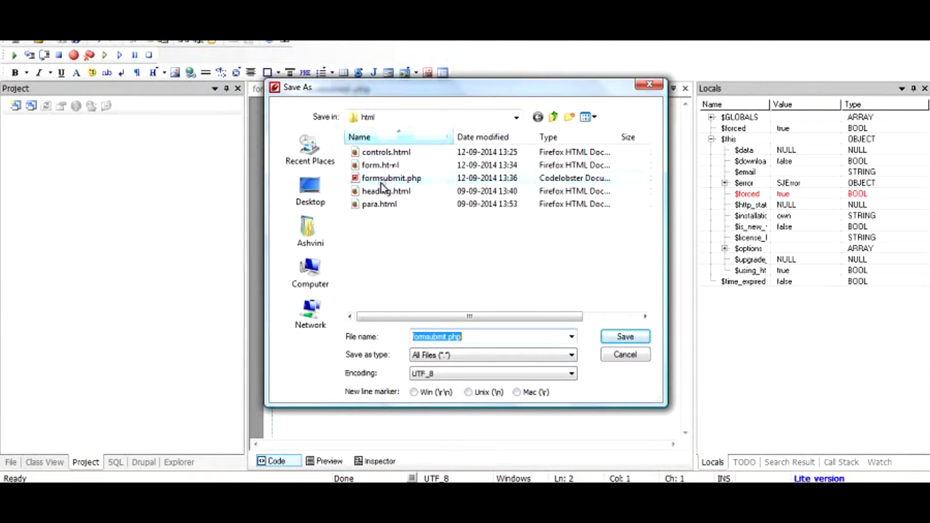
mouse_move(380, 165)
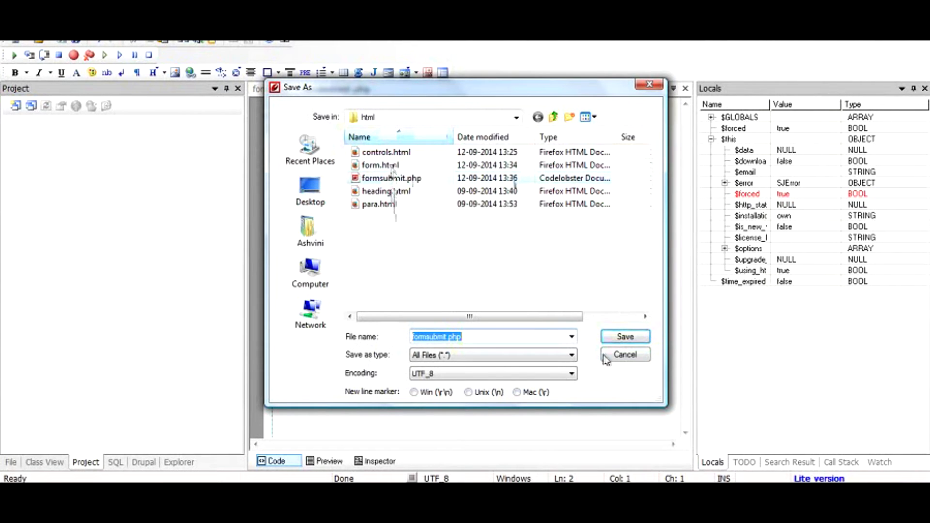
left_click(625, 336)
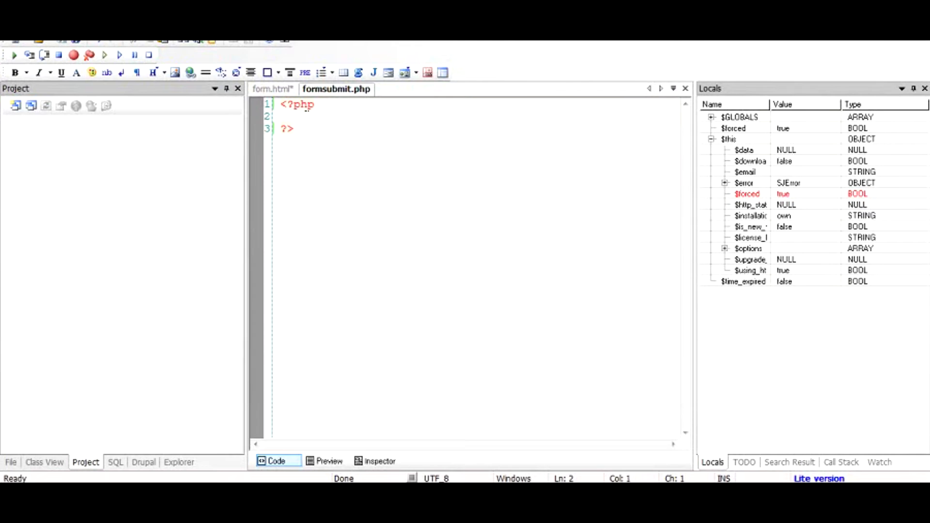
left_click(274, 89)
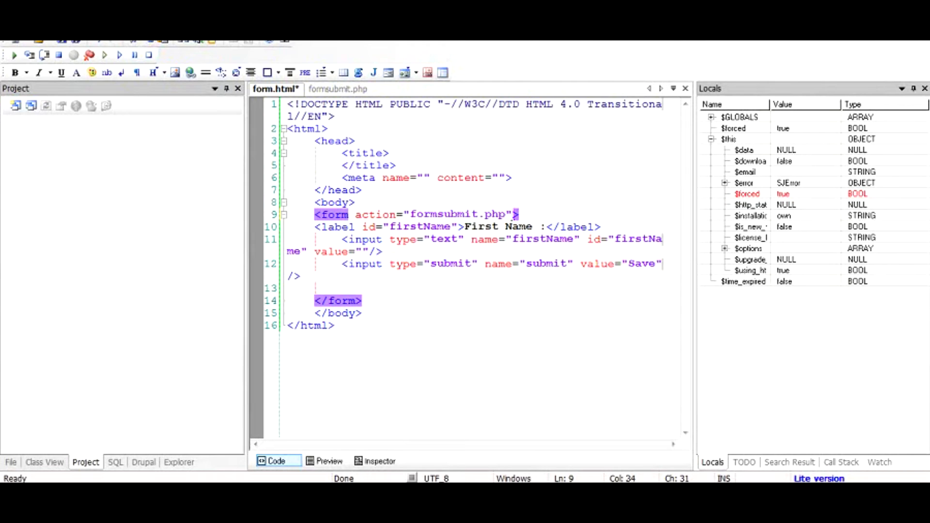
Add method="POST" to the form tag after the action attribute.
type("metho")
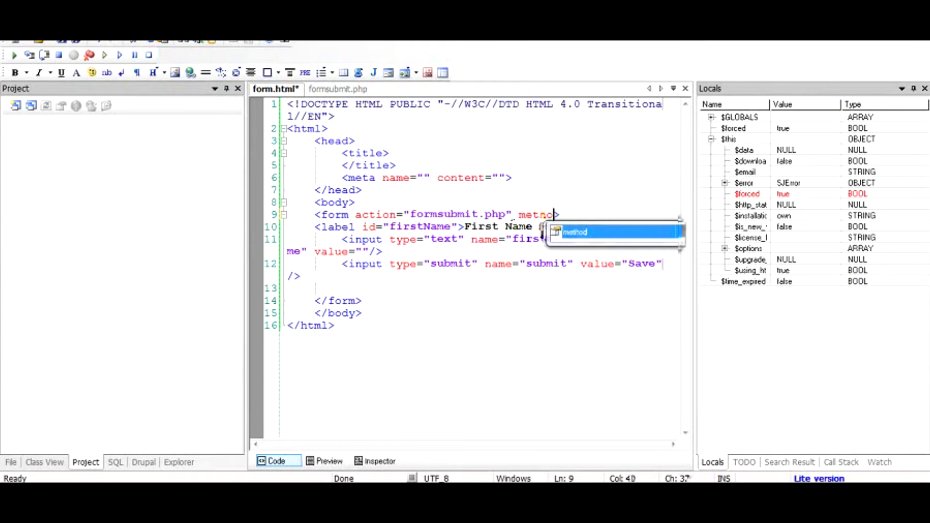
type("=\"P")
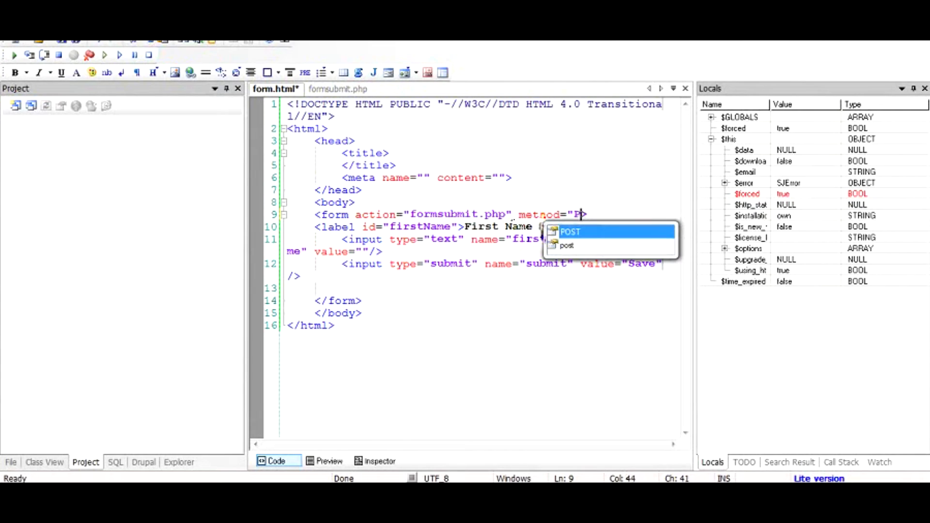
type("OST")
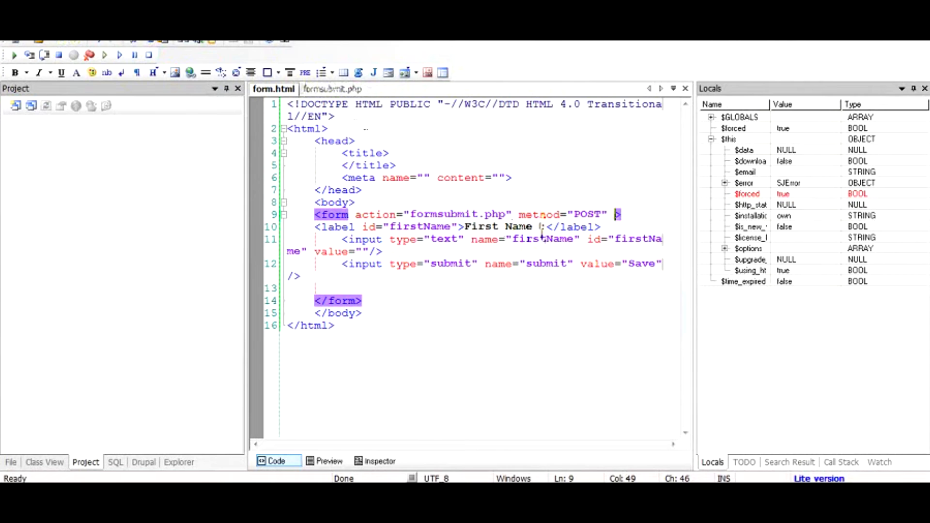
mouse_move(333, 88)
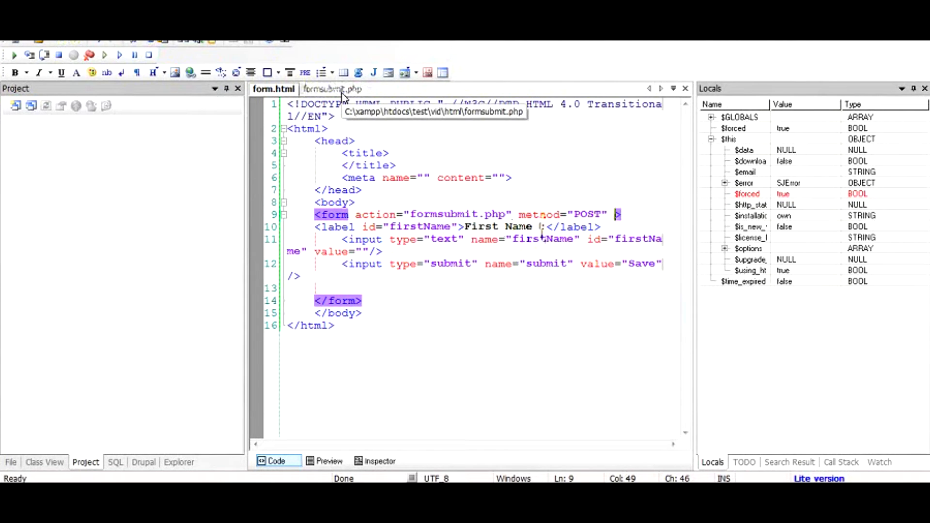
In formsubmit.php, start an echo statement reading from $_POST['.
left_click(331, 90)
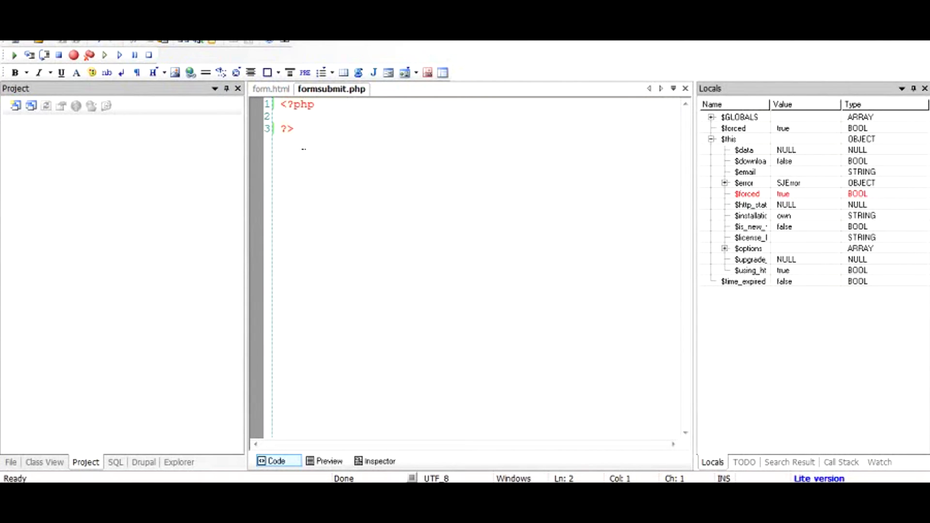
type("echo")
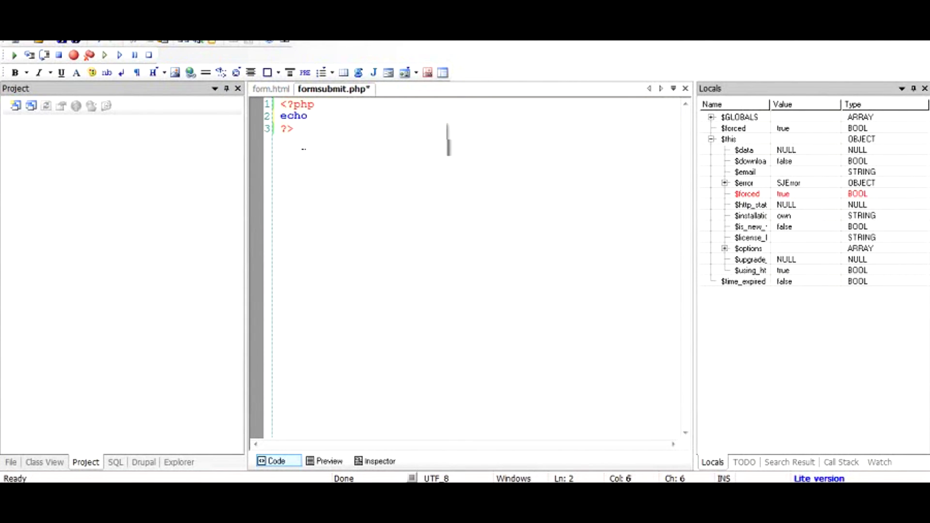
type("$_")
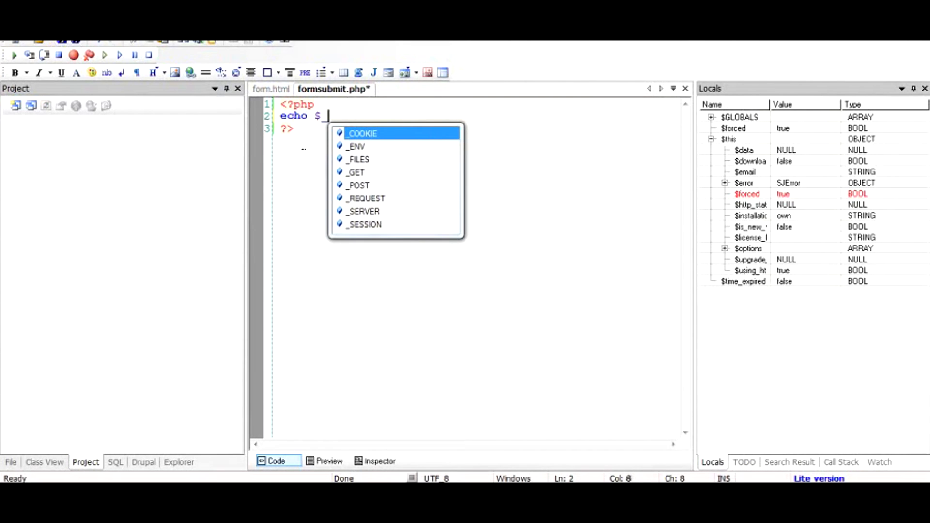
type("POST")
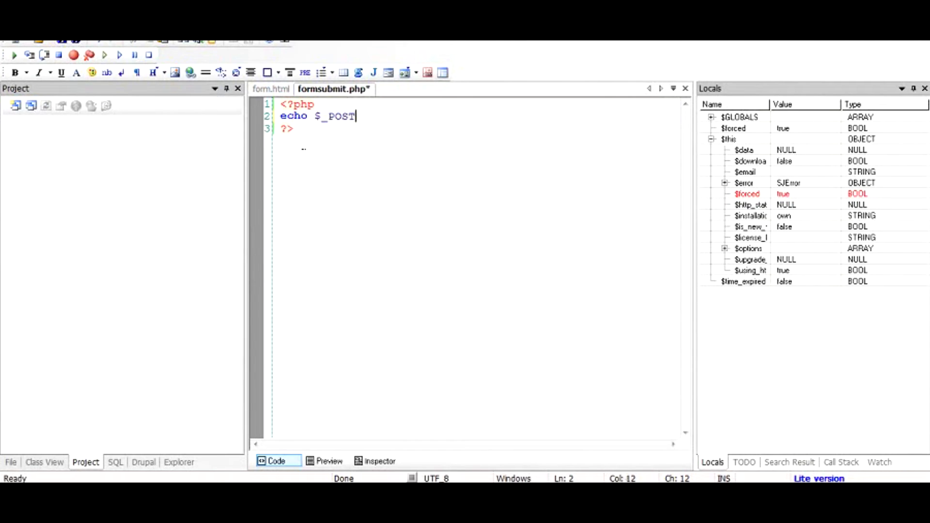
type("[]")
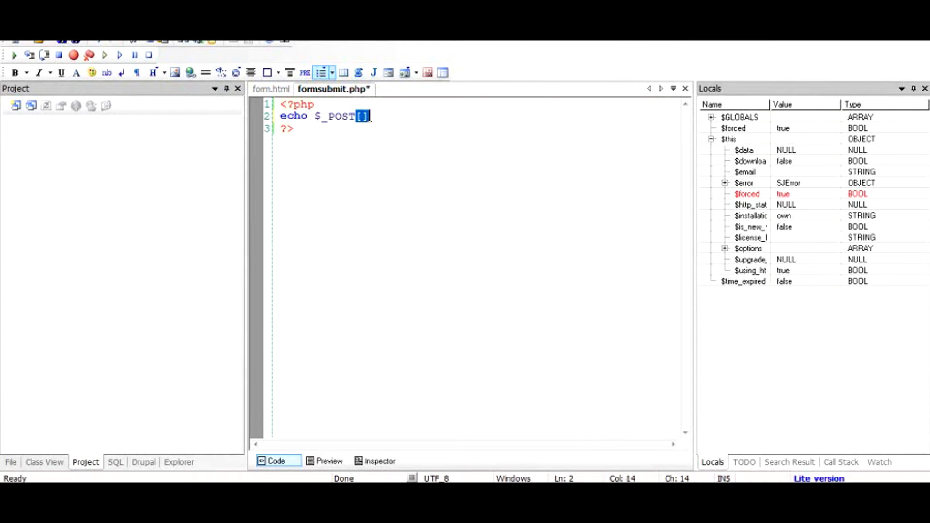
key("Backspace")
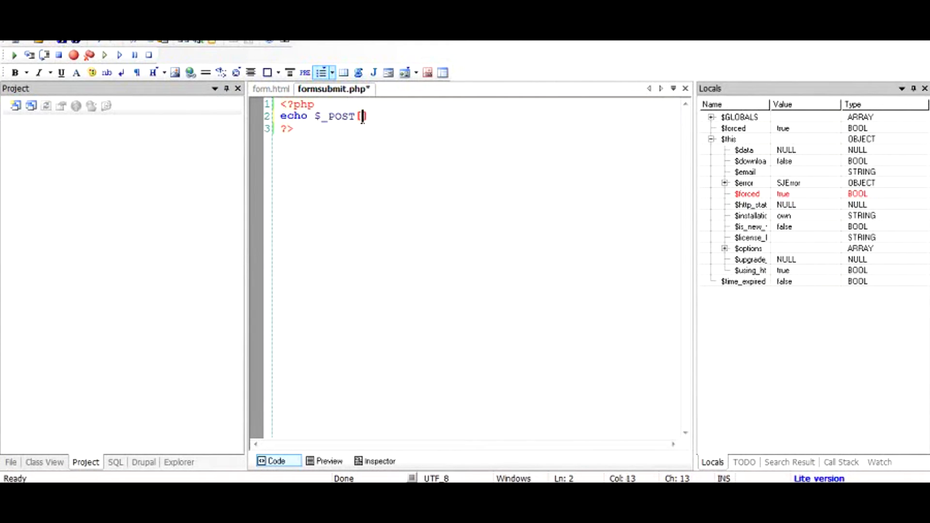
type("'")
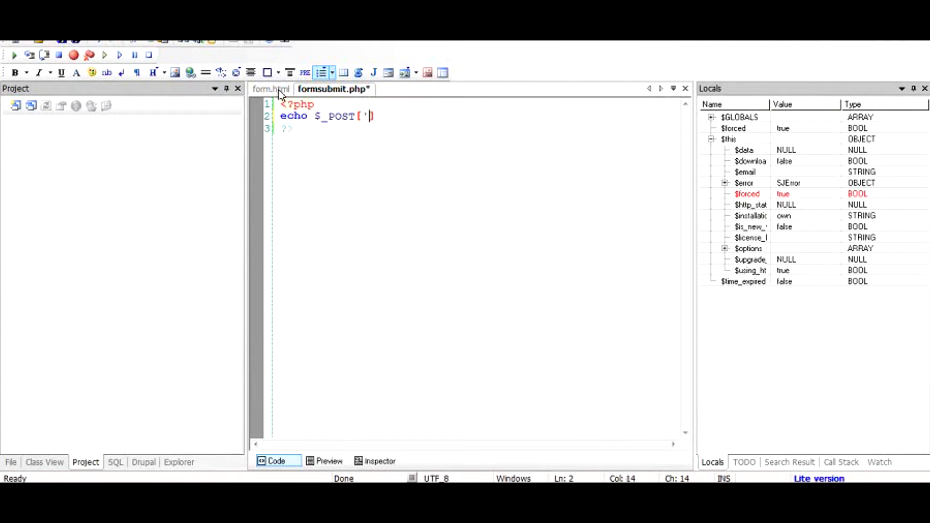
Check the field name in form.html and complete echo $_POST['firstName'];.
left_click(272, 89)
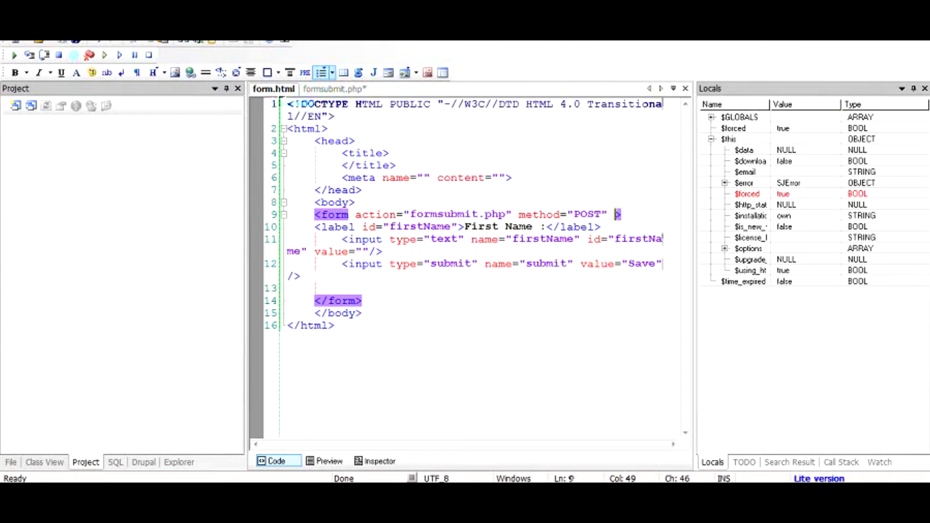
double_click(544, 239)
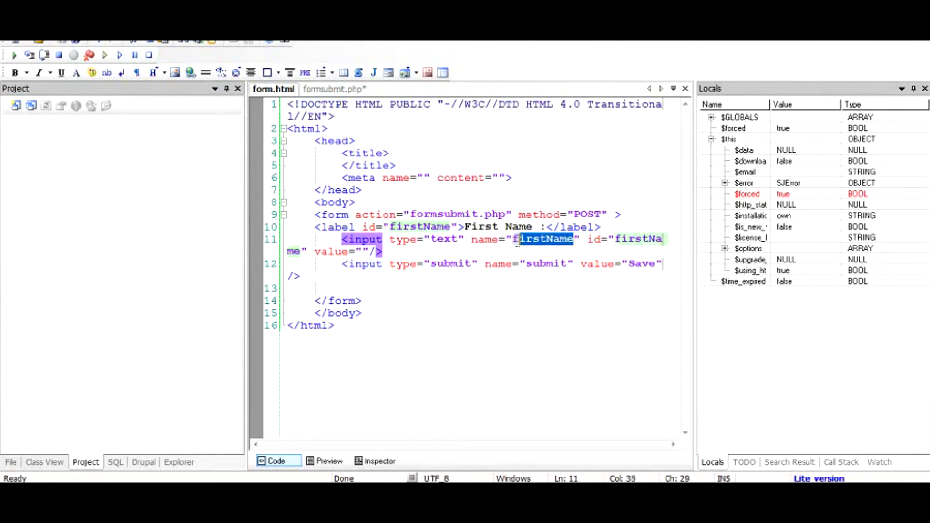
double_click(544, 239)
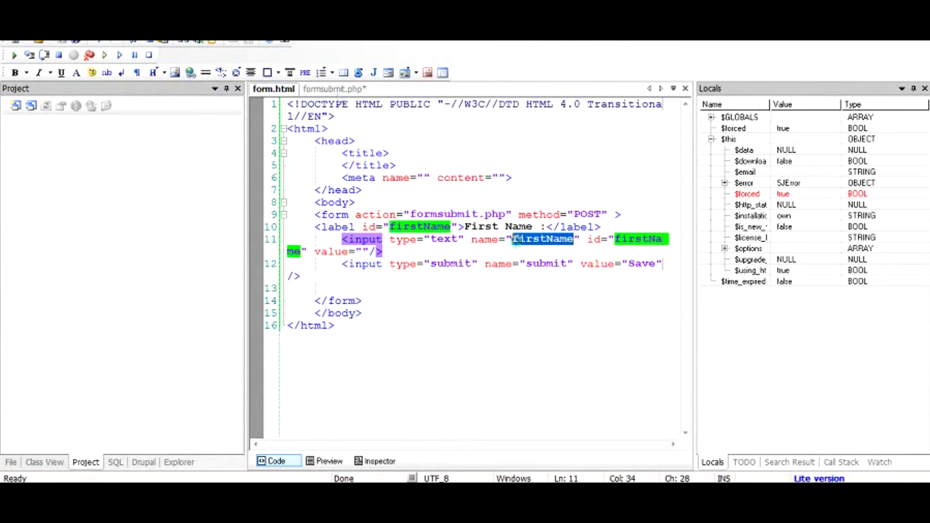
left_click(333, 89)
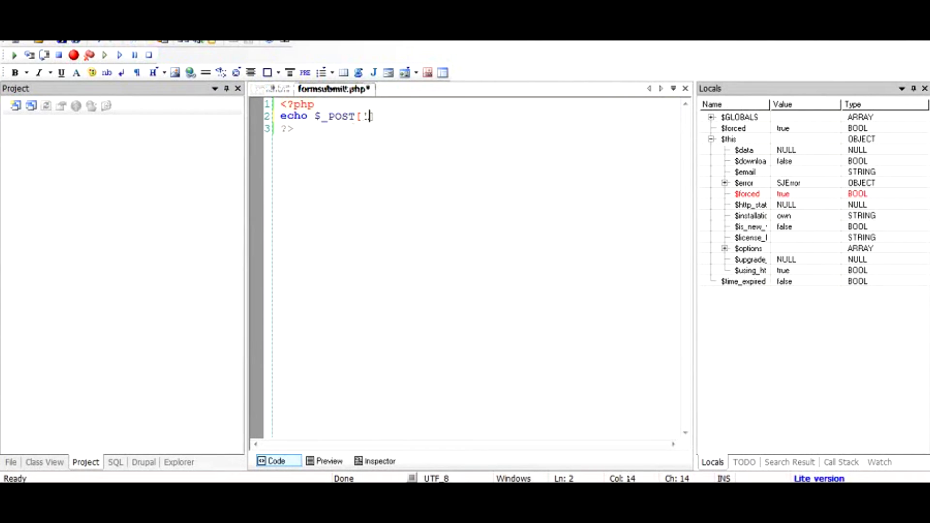
type("']")
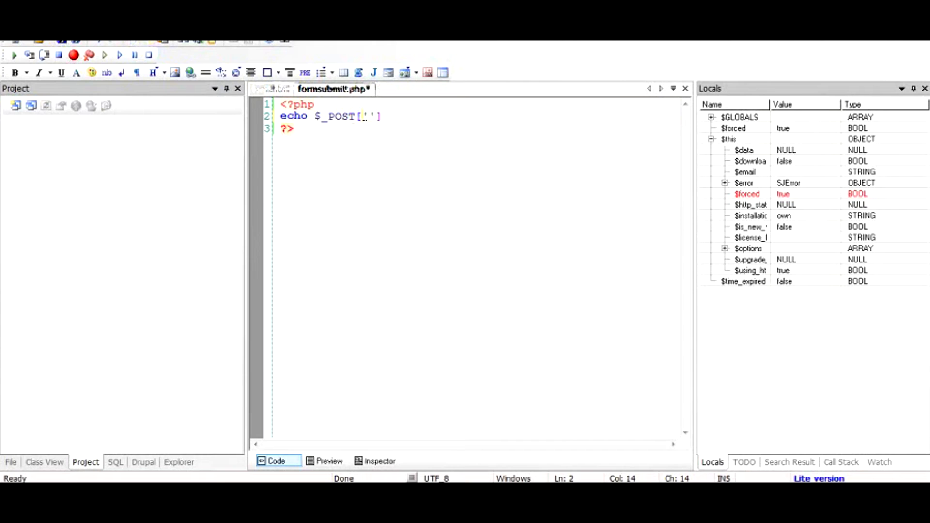
type("firstName")
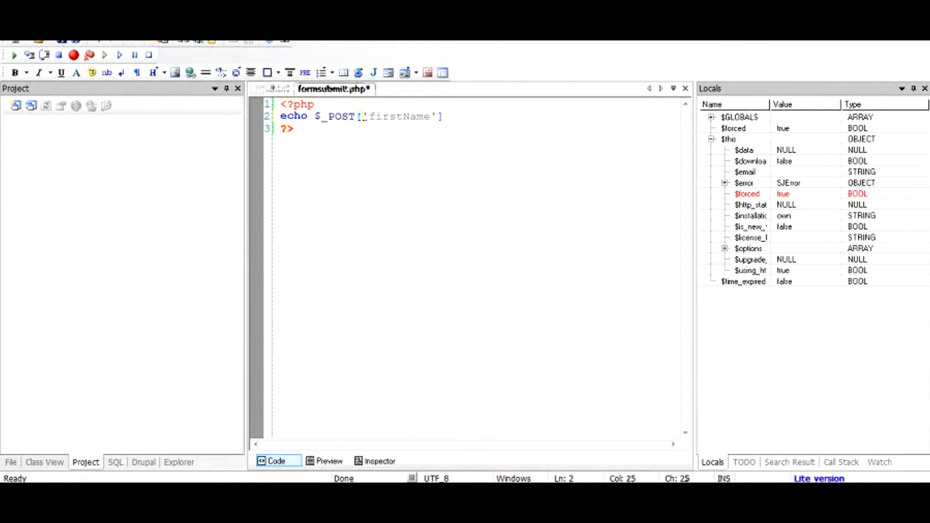
type(";")
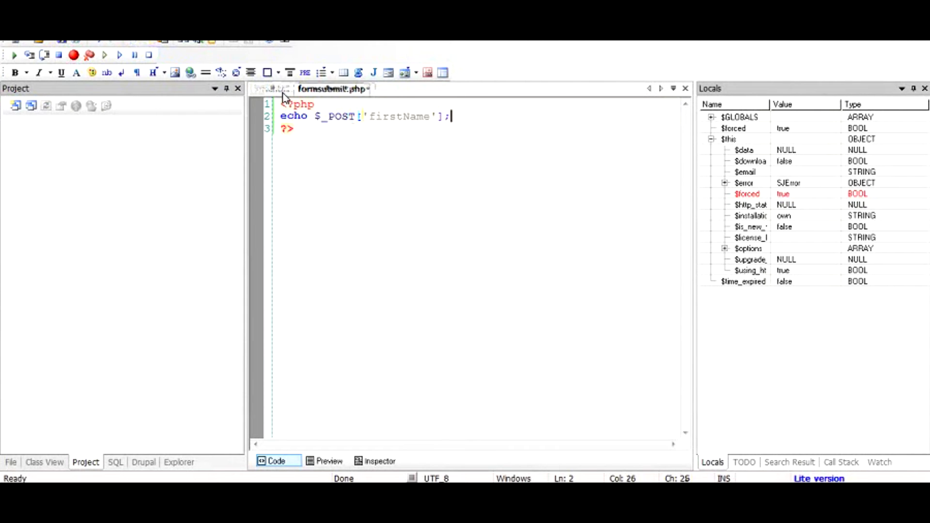
Prefix the echoed value with "You have entered : " and the concatenation operator.
left_click(272, 88)
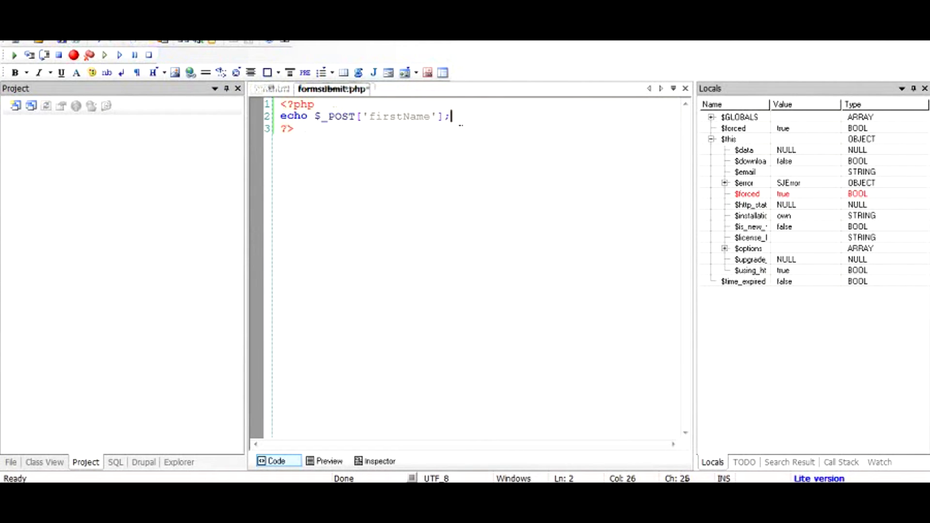
type(".\"You have entered :")
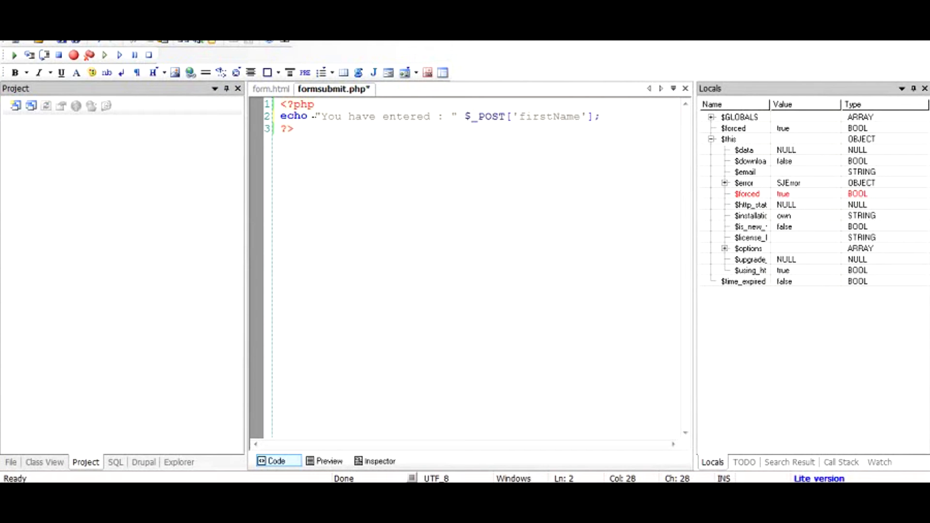
type(".")
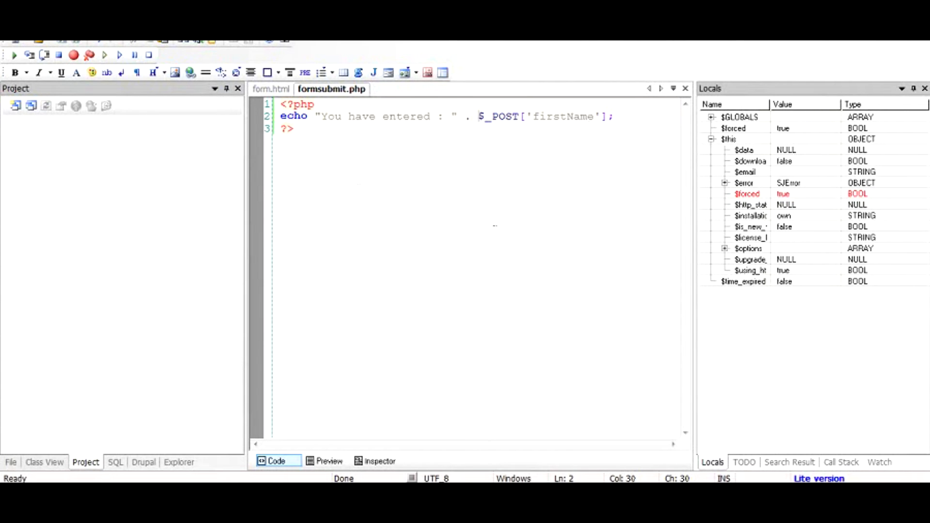
left_click(274, 89)
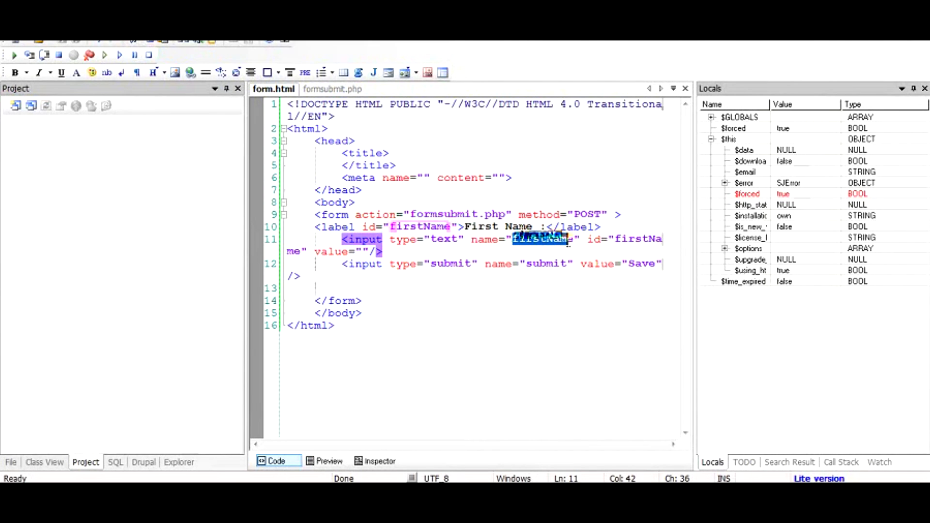
left_click(332, 88)
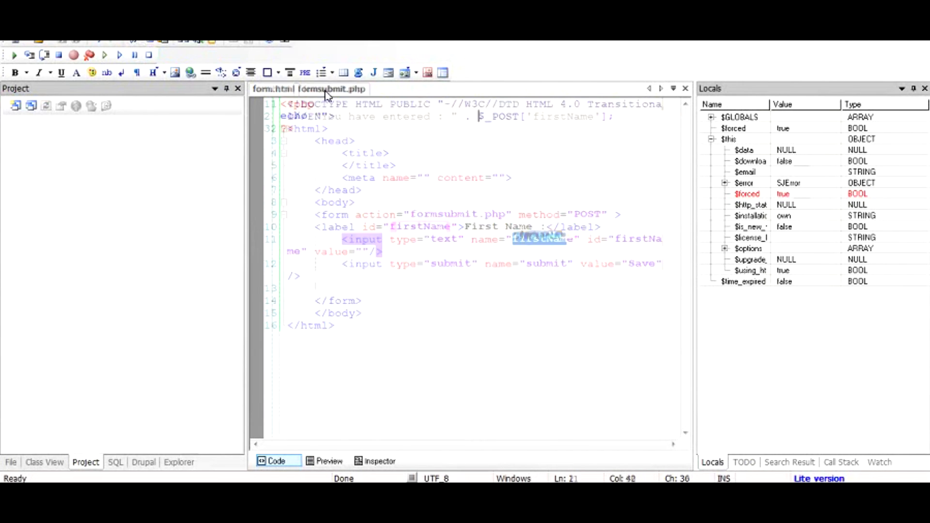
left_click(331, 90)
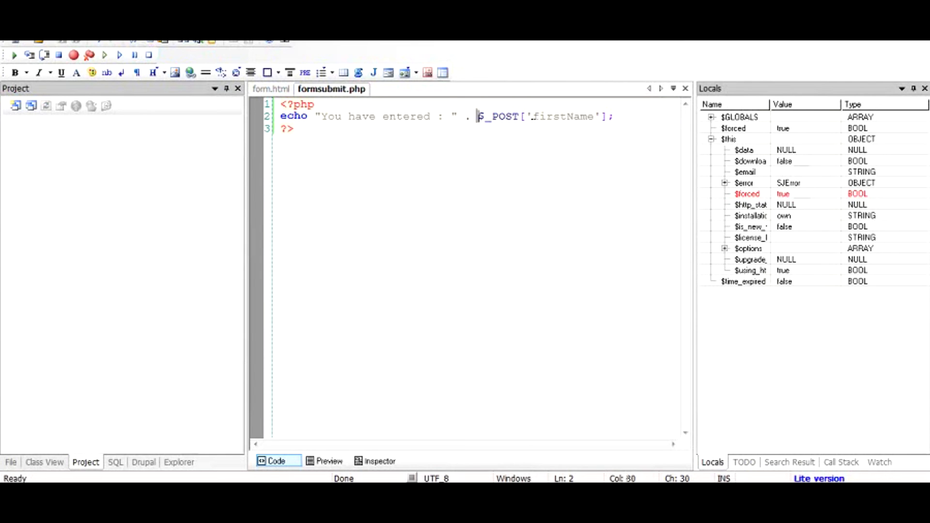
double_click(550, 116)
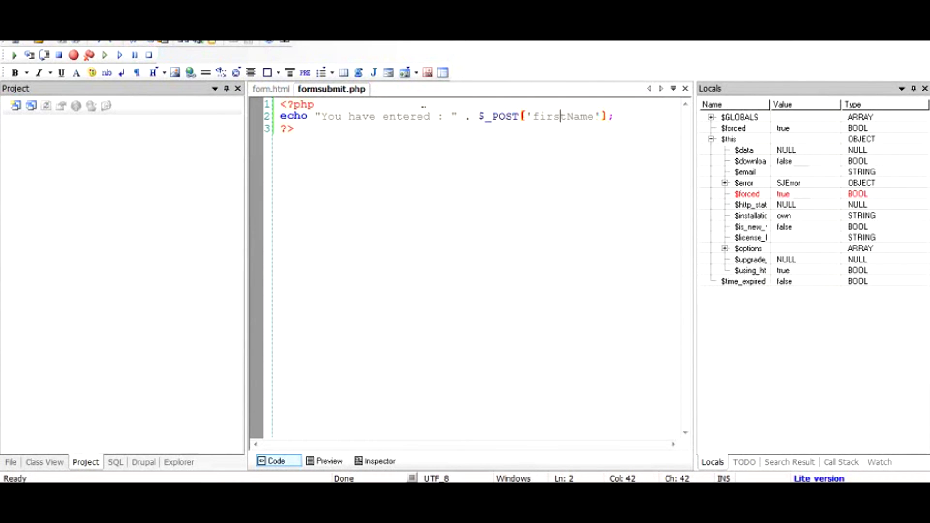
left_click(272, 89)
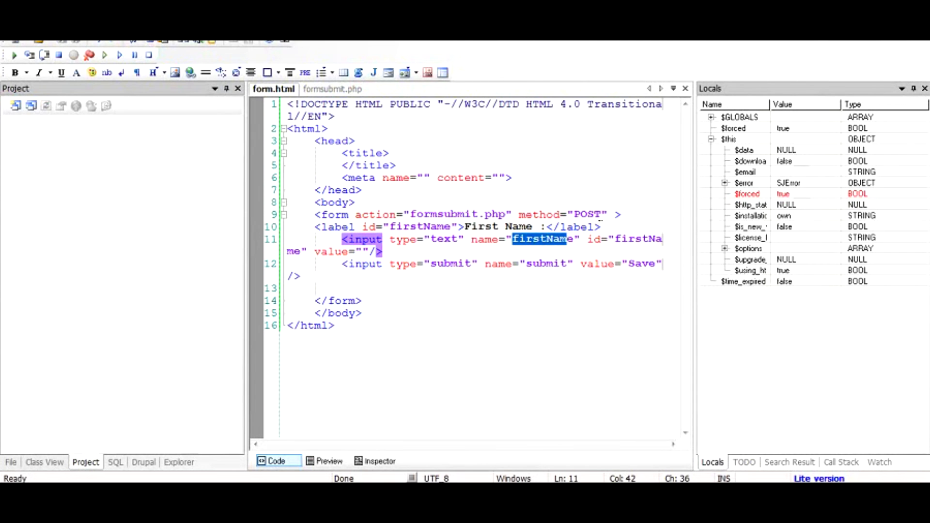
Replace POST with GET in the form tag and type a sample ?firstName= query string.
double_click(587, 214)
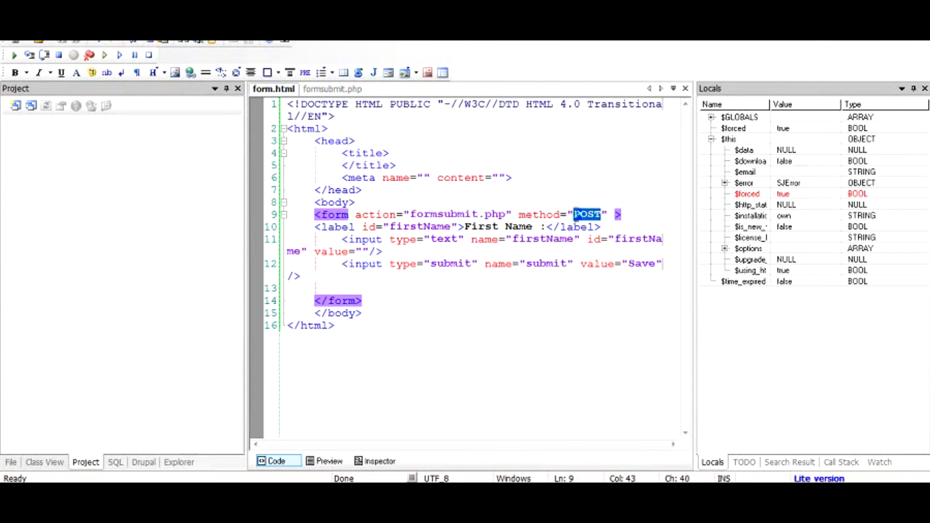
type("GET")
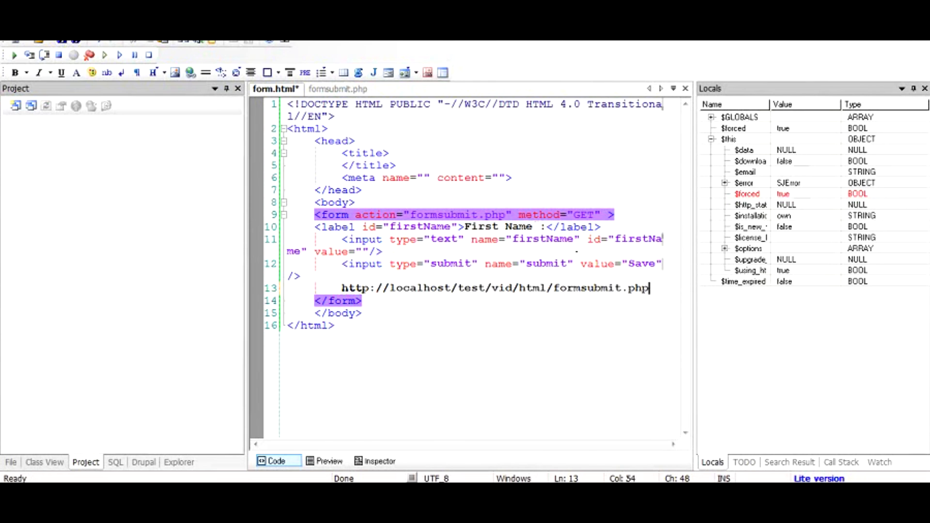
type("?")
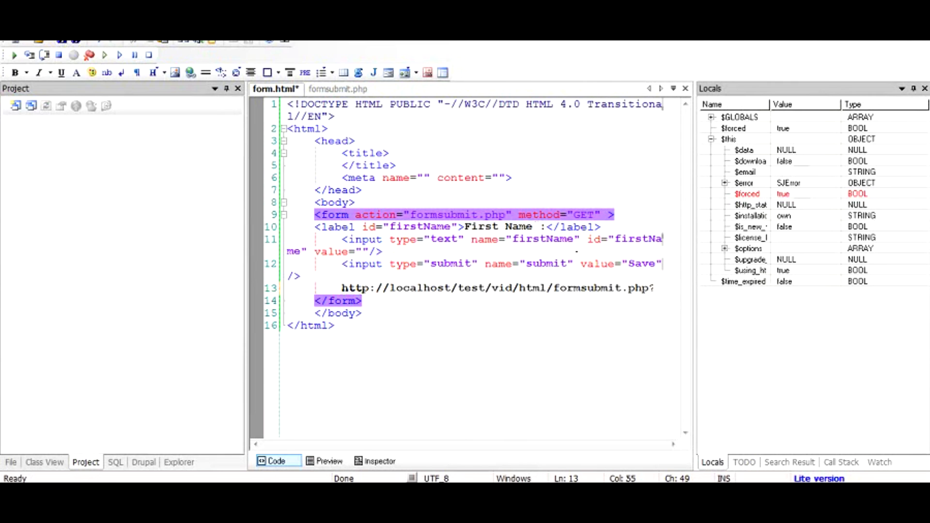
type("firstN")
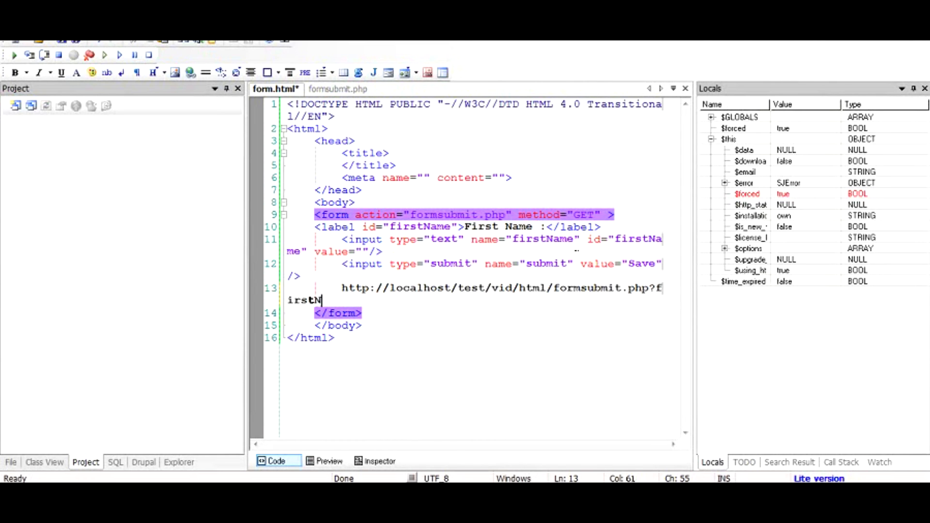
type("ame=")
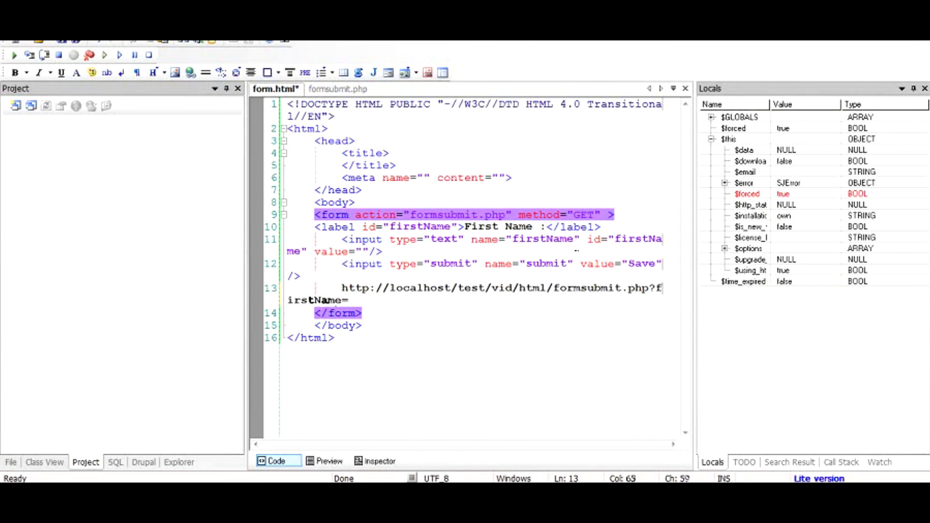
type("p")
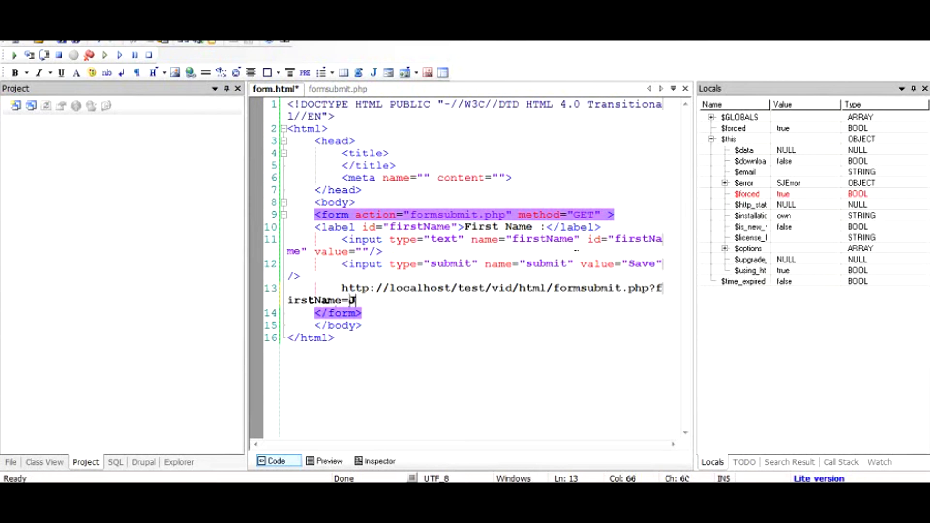
type("ohn")
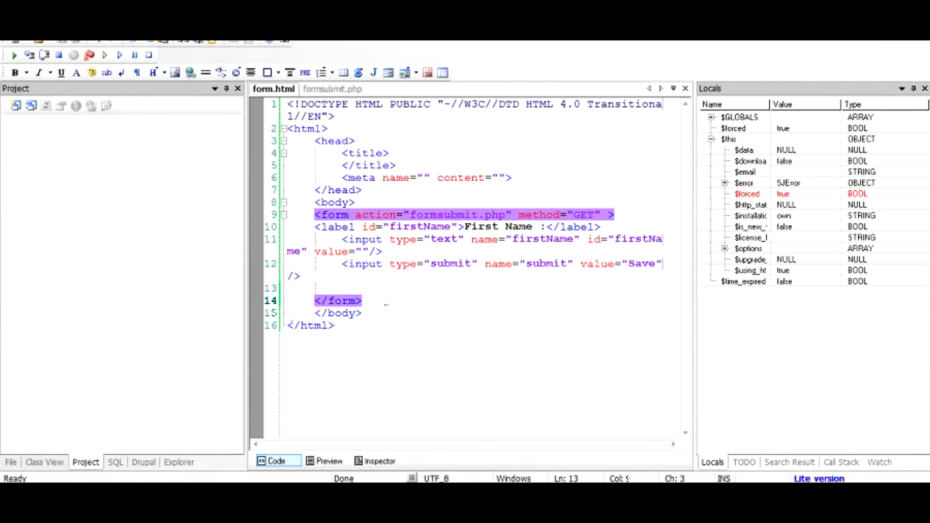
Visit formsubmit.php to use $_GET instead of $_POST, then return to form.html.
left_click(331, 89)
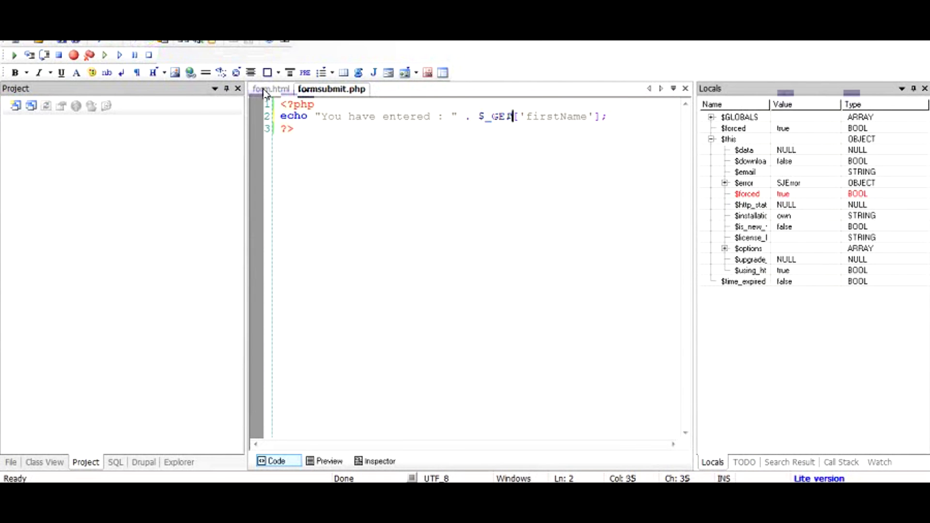
left_click(270, 90)
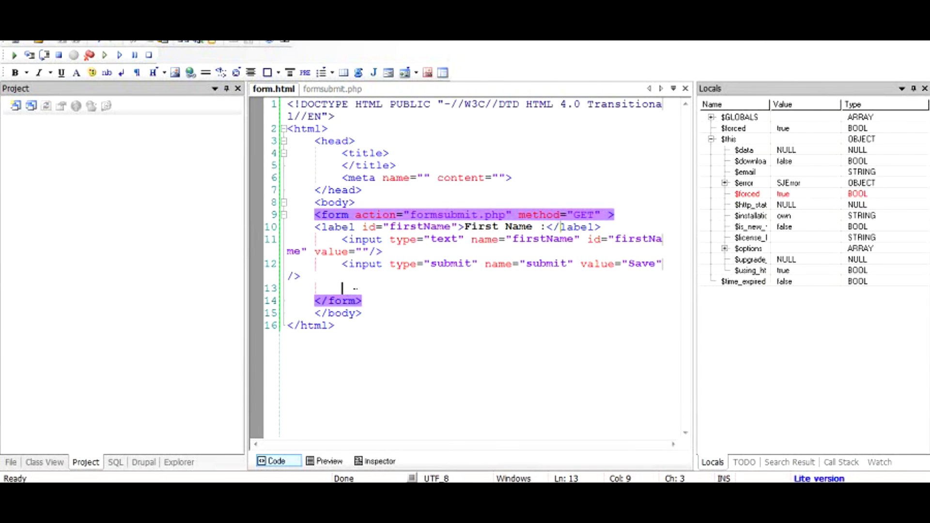
type("http://localhost/test/vid/html/formsubmit.php?firstName=Bob&submit=Save")
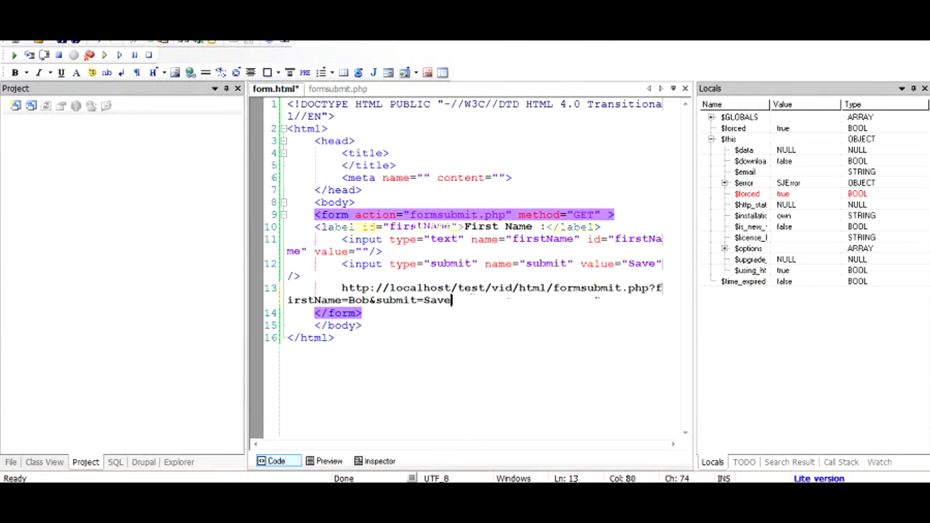
left_click(335, 89)
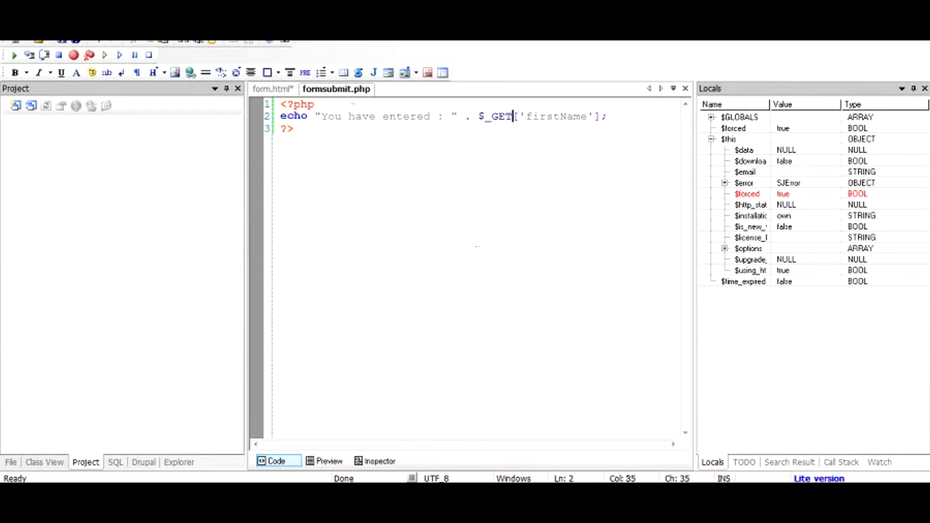
left_click(272, 89)
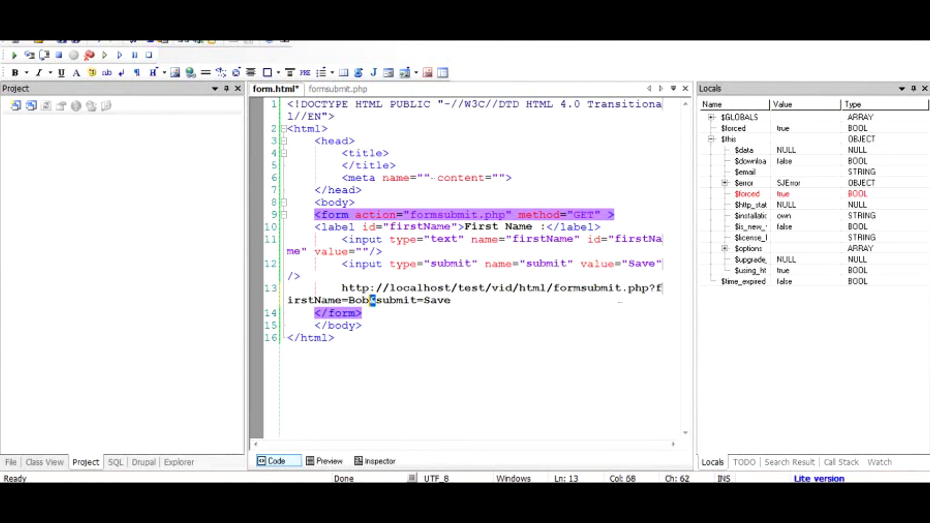
left_click(336, 89)
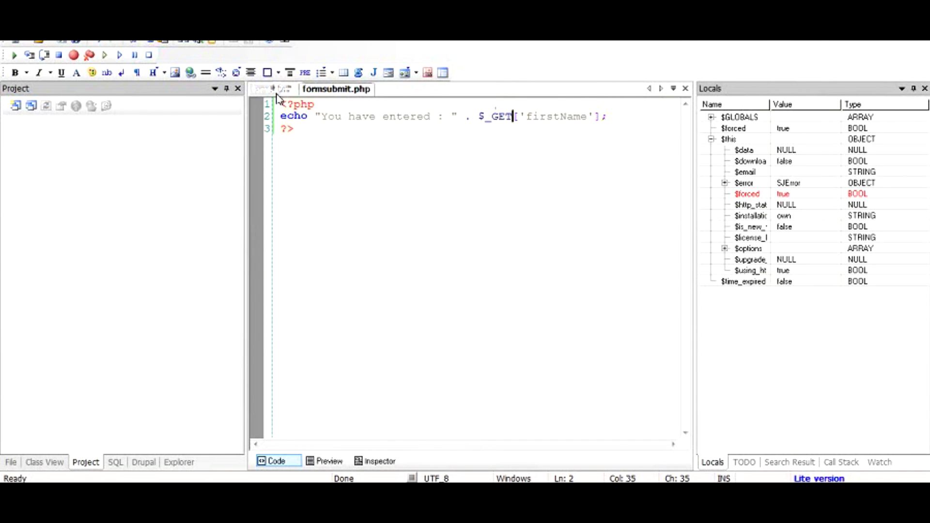
left_click(274, 89)
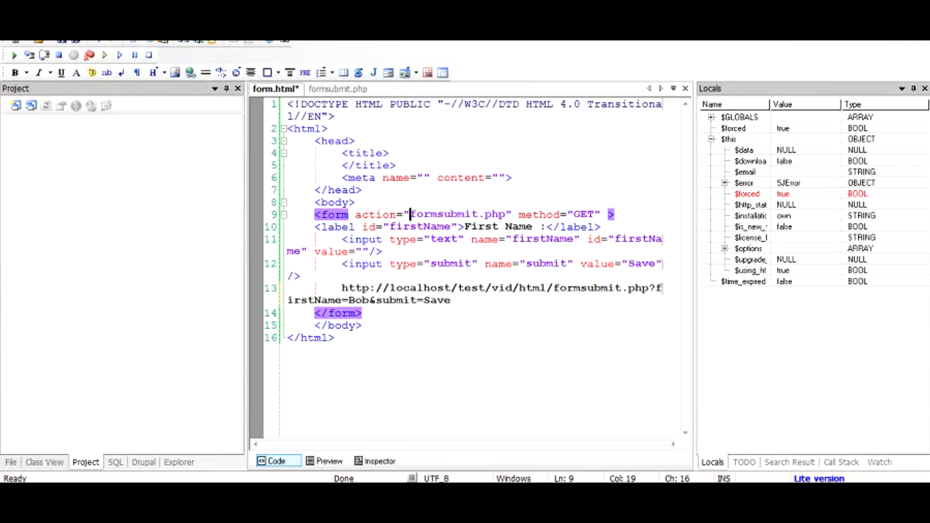
type("ht")
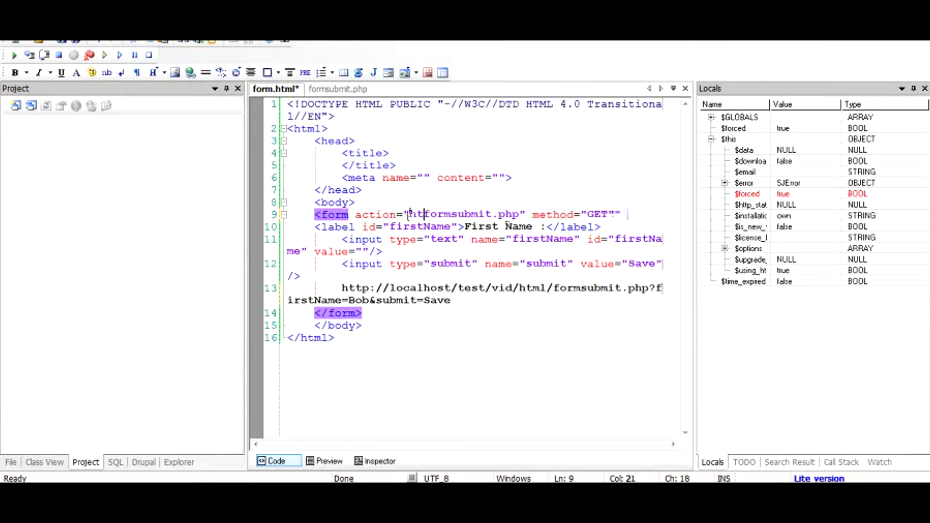
type("http:")
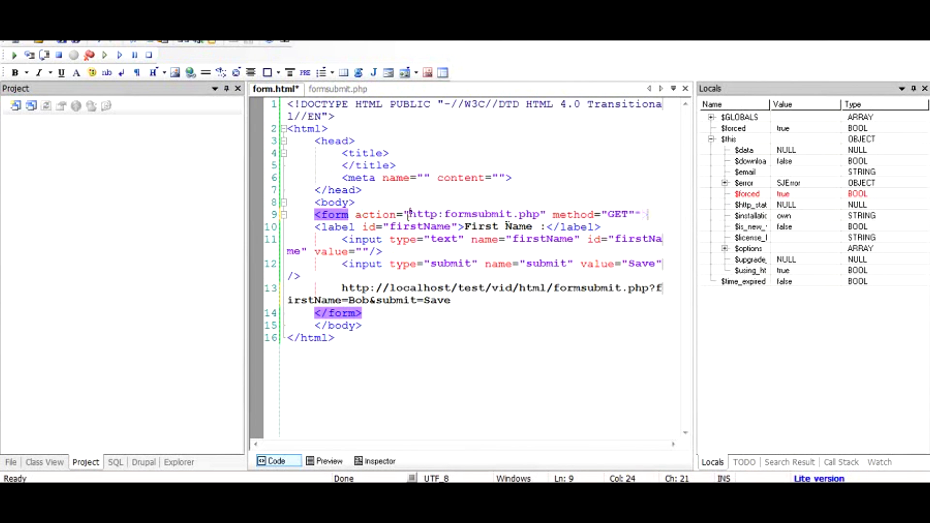
type("example.com/")
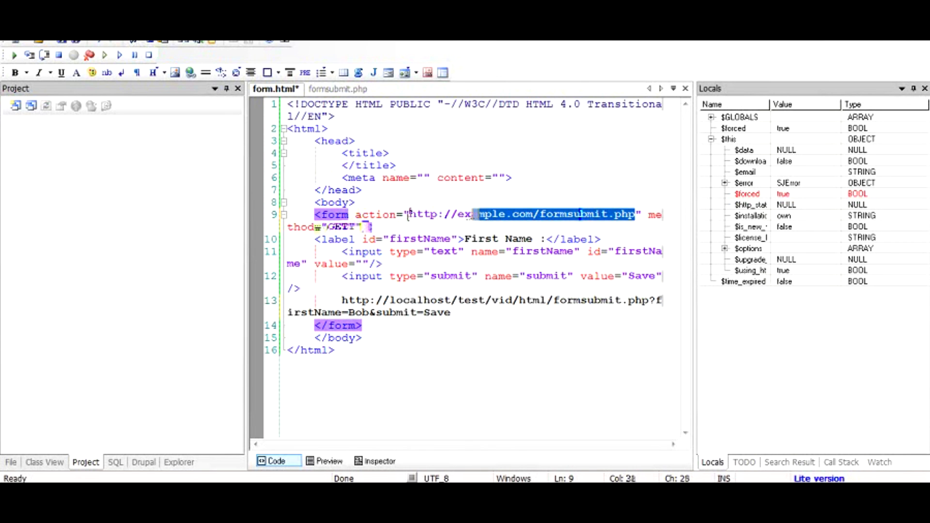
left_click(336, 89)
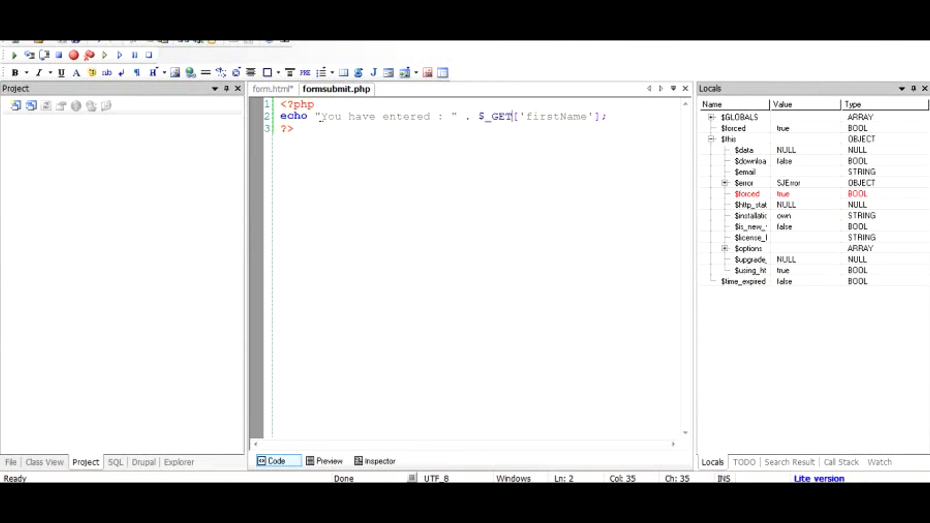
left_click(272, 89)
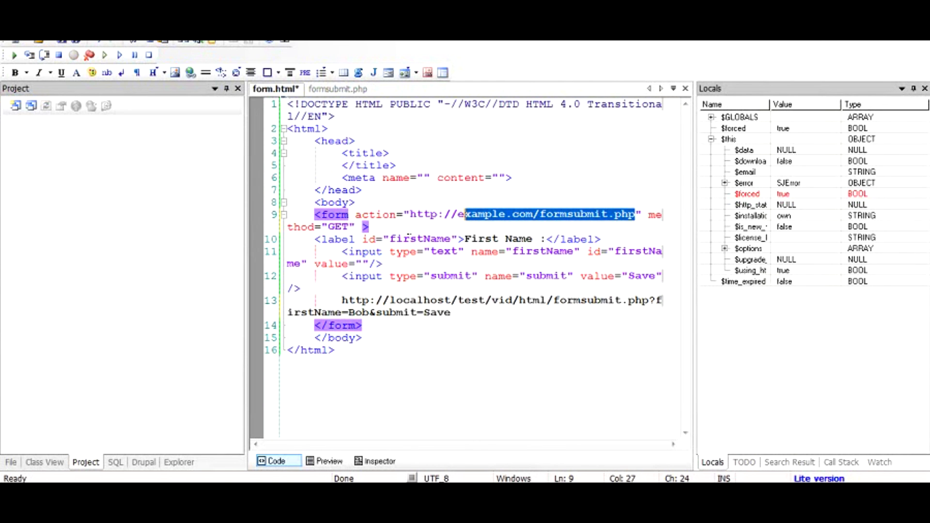